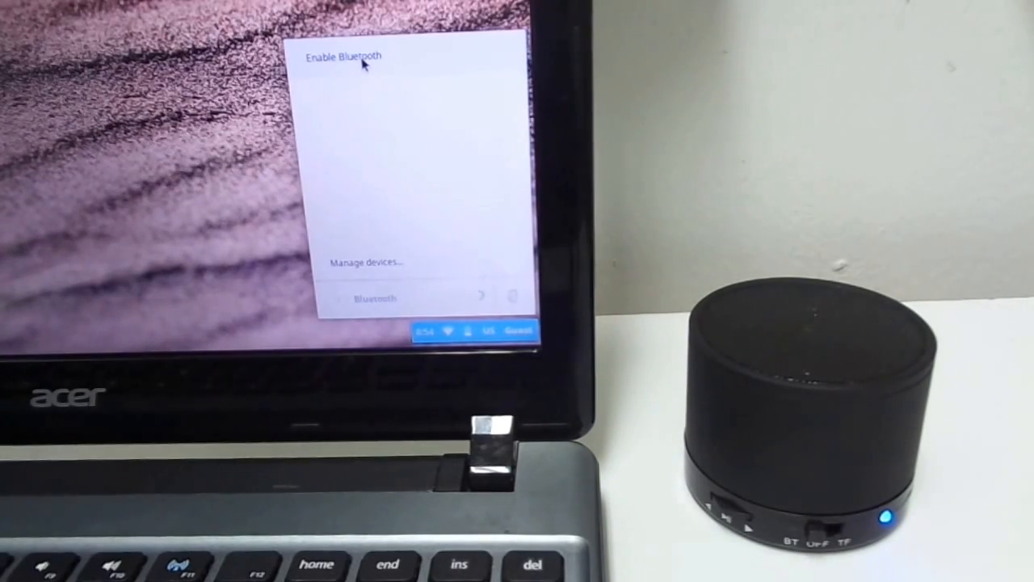
Enable Bluetooth from the status tray so the Chromebook starts scanning for the nearby speaker.
click(343, 55)
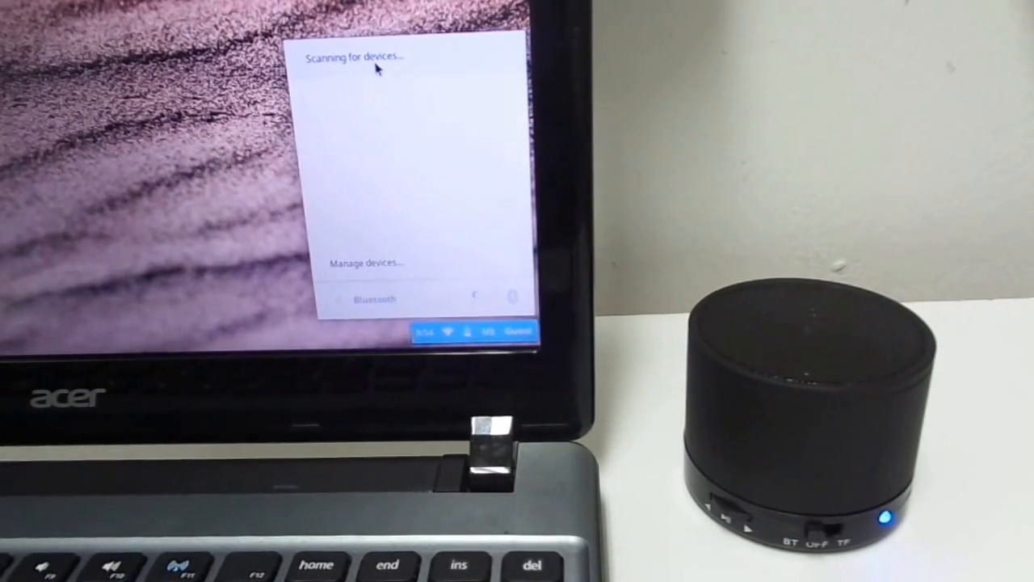
mouse_move(417, 155)
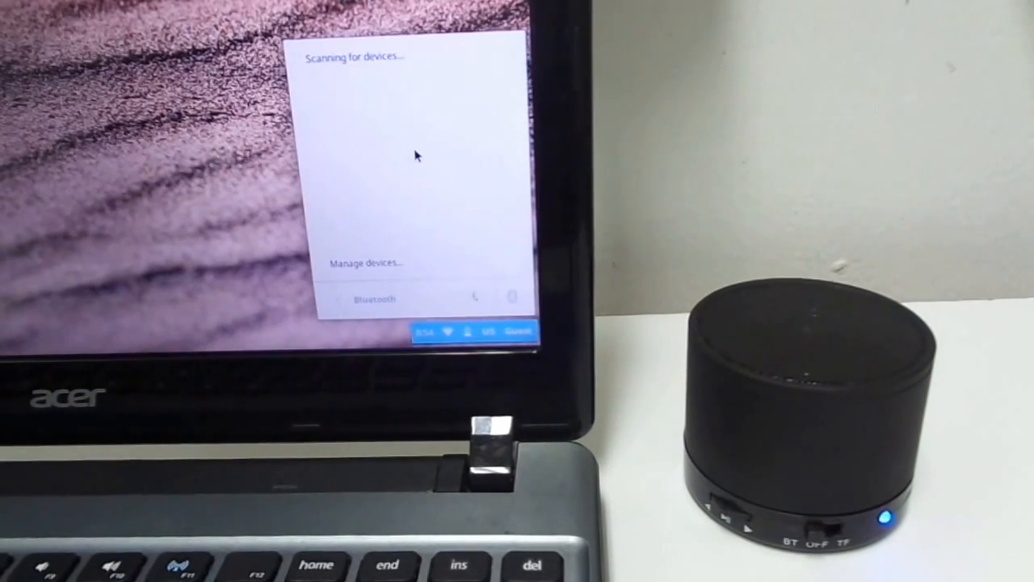